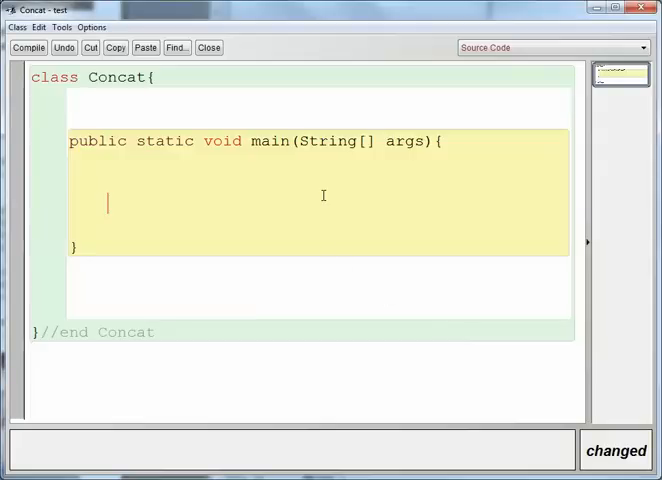
- Declare String firstName = "Sean"; inside main
text(St)
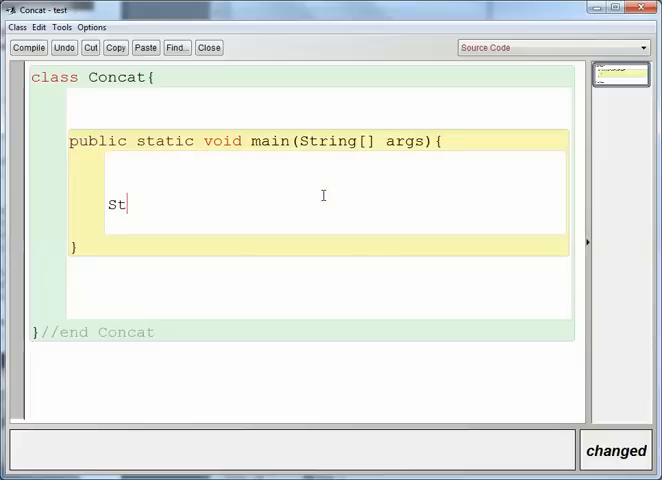
text(ring)
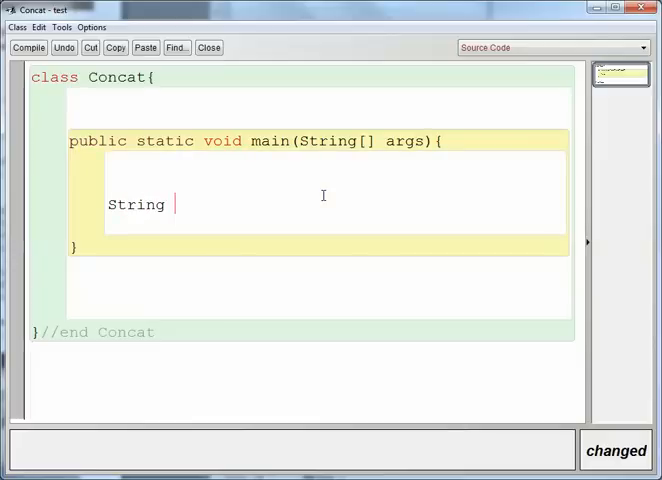
text(f)
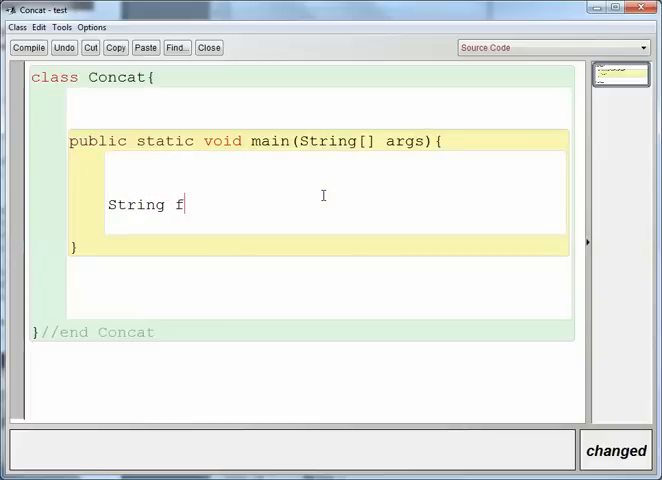
text(irstName)
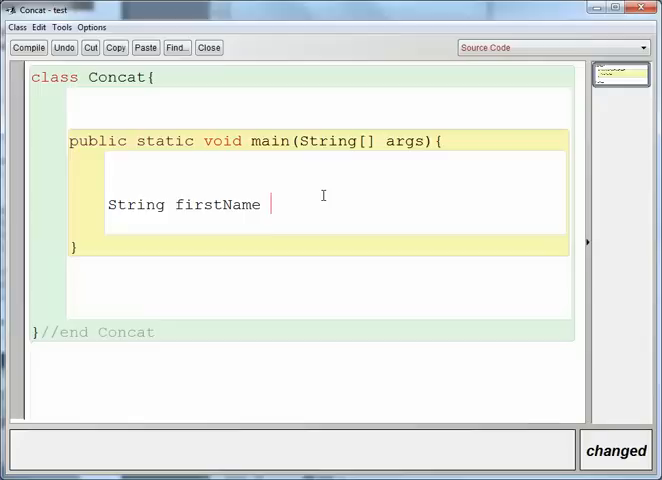
text(=)
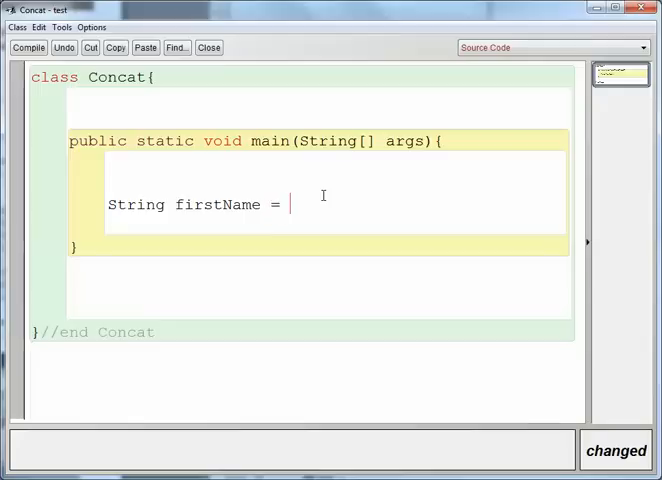
text("Sean)
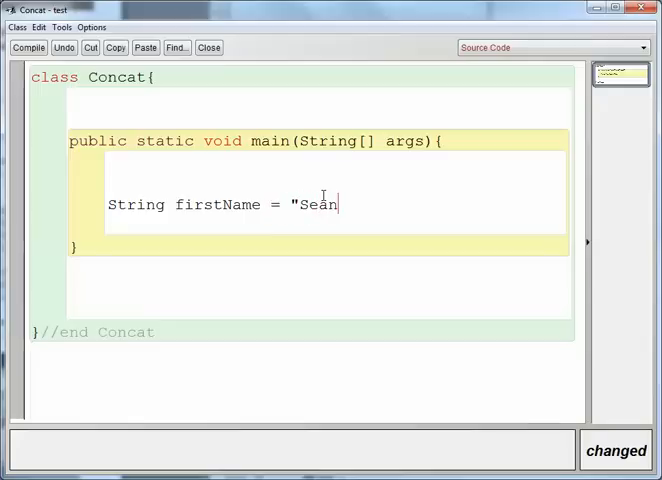
text(";)
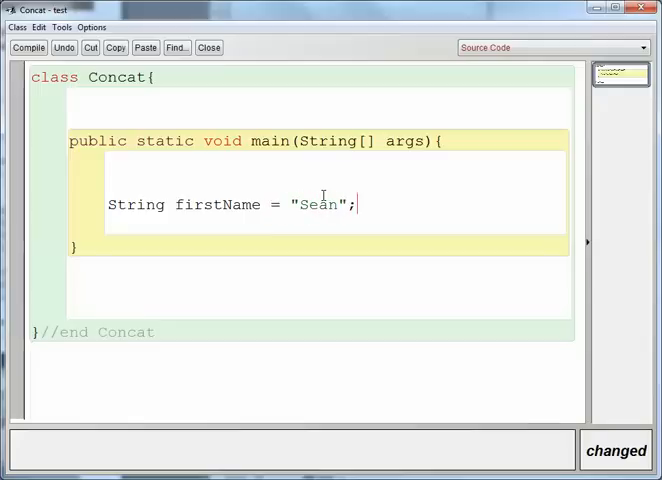
- Declare String lastName = "Worthington"; below firstName
text(String)
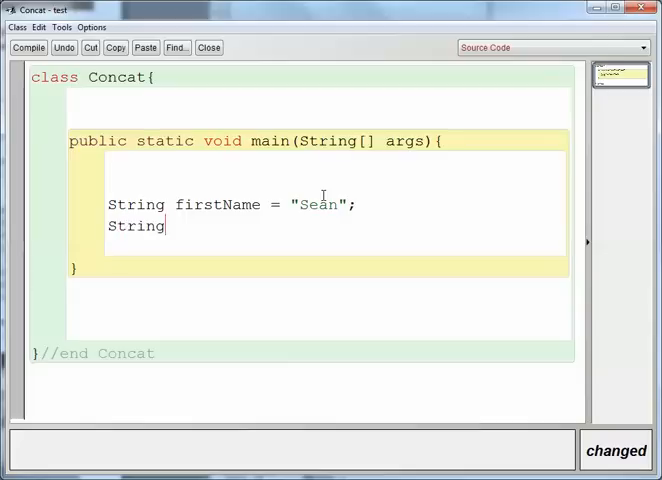
text(lastName)
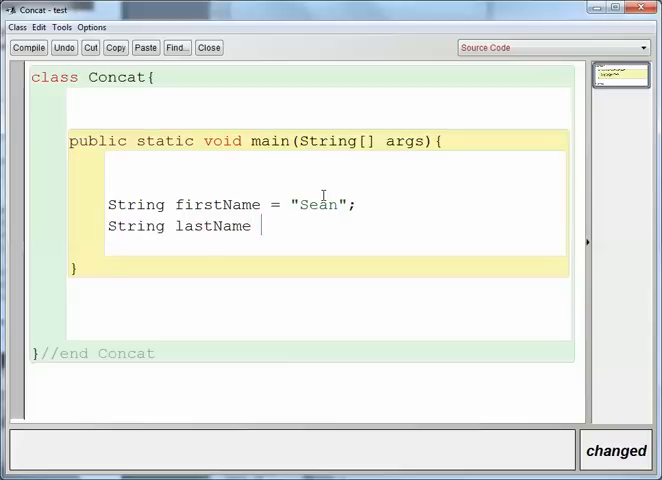
text(= "W)
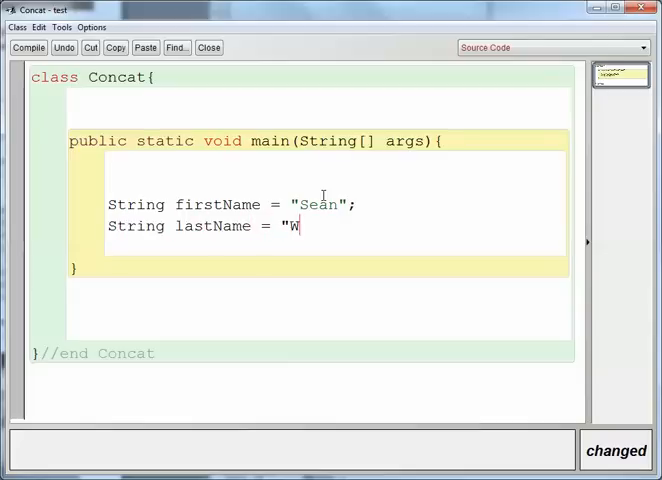
text(orthington)
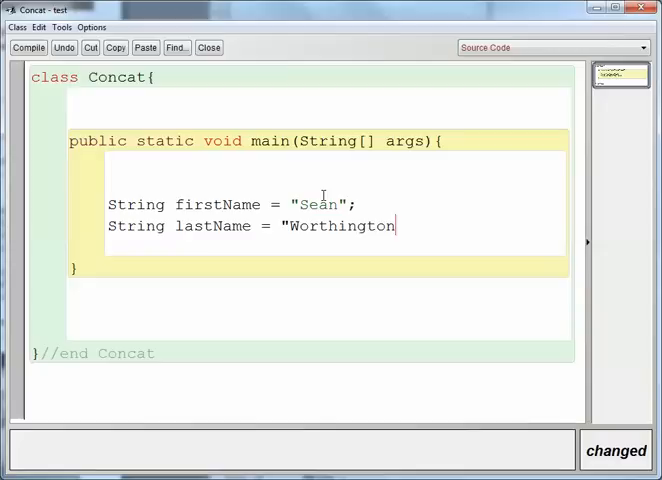
text(";)
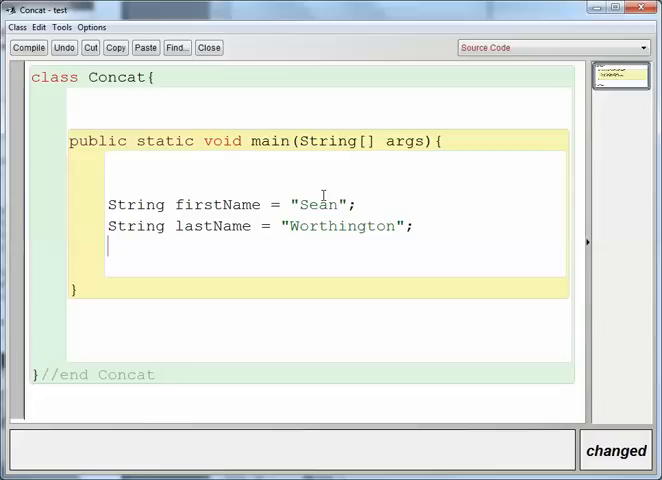
- Add the line String niceName = firstName + lastName;
text(String)
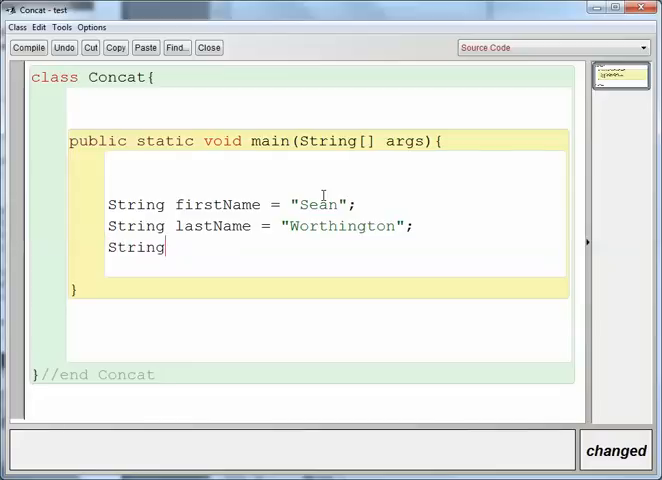
text(niceName =)
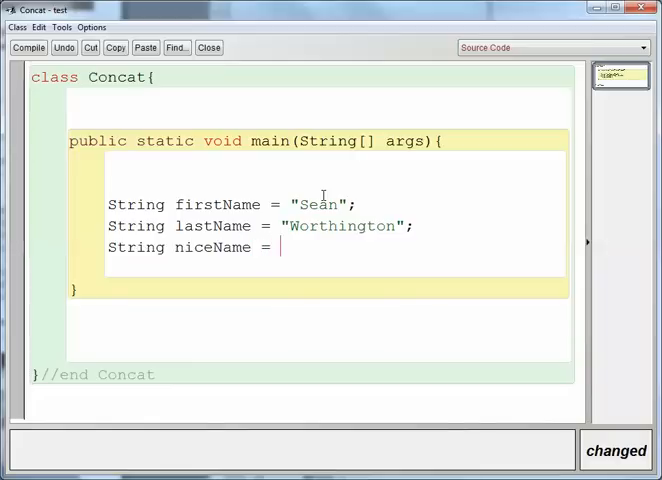
text(first)
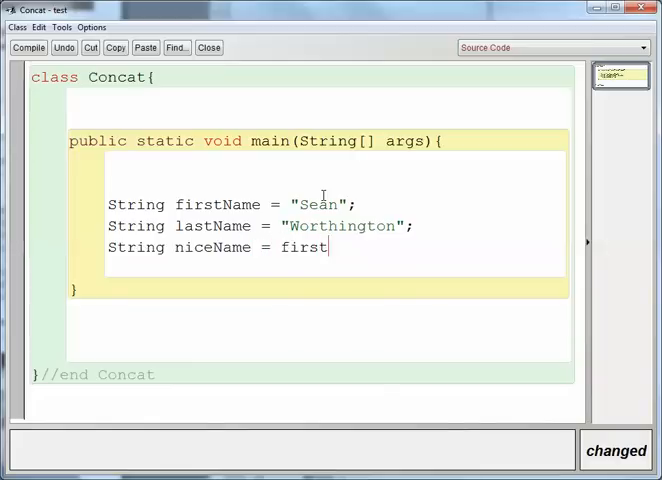
text(Na)
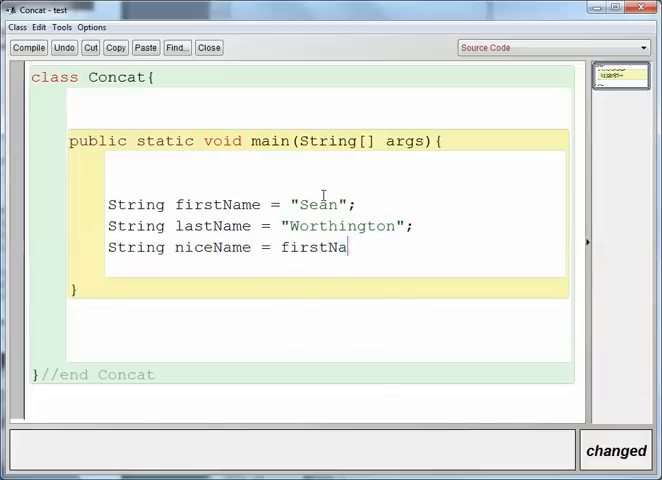
text(me +)
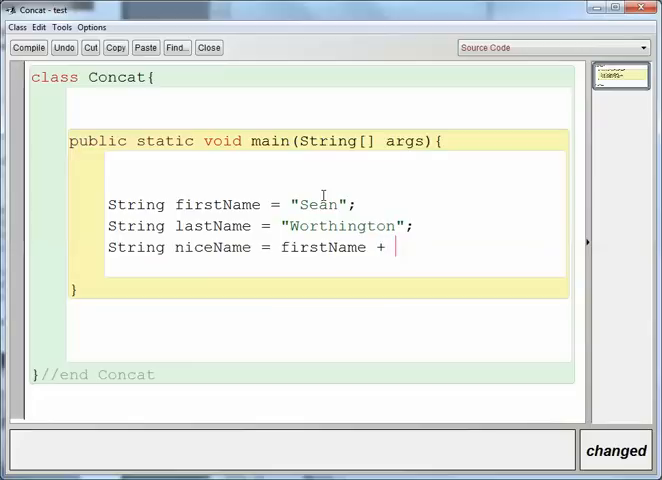
text(lastName)
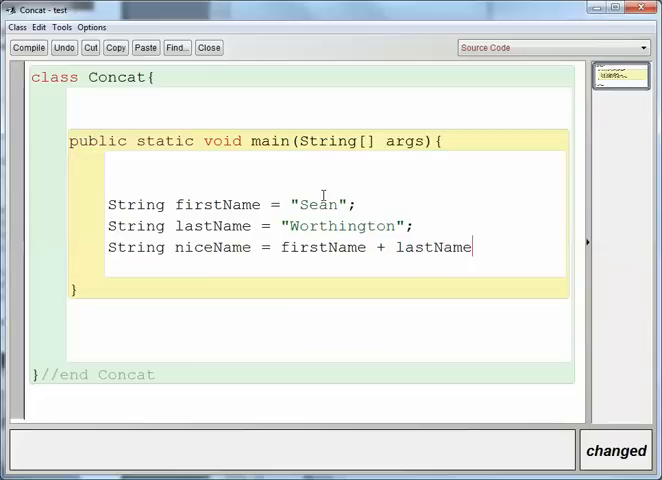
text(;)
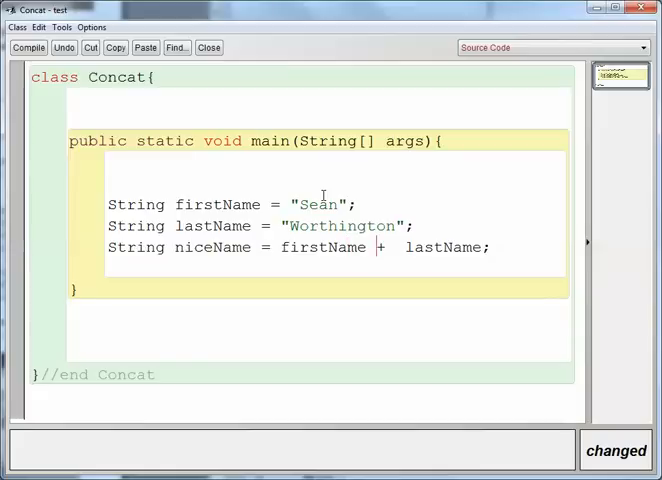
- Change the niceName expression to firstName + " " + lastName
text(")
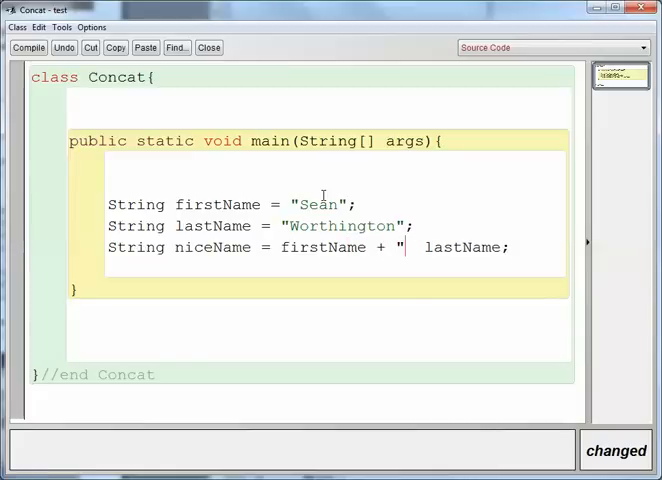
text(" ")
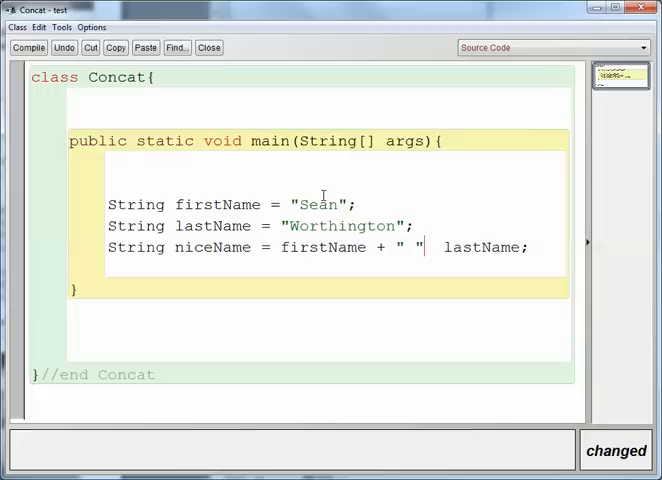
text(+)
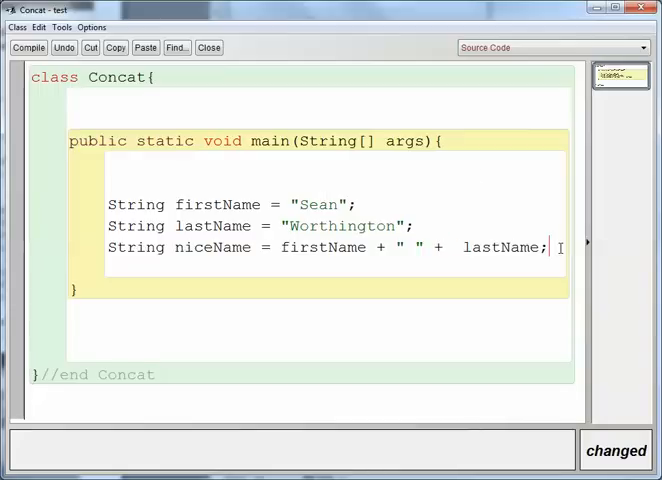
- Add System.out.println(niceName); at the end of main and compile the Concat class
text(S)
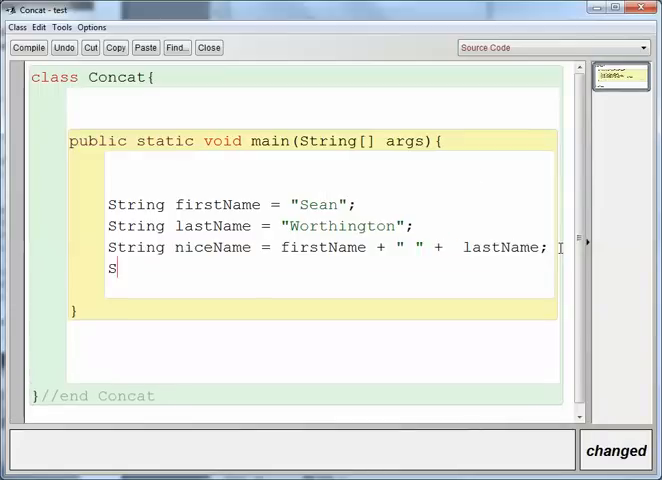
text(ystem.out)
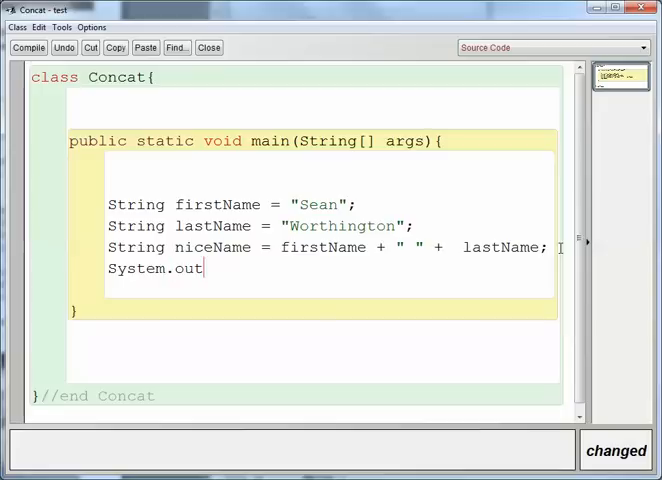
text(prin)
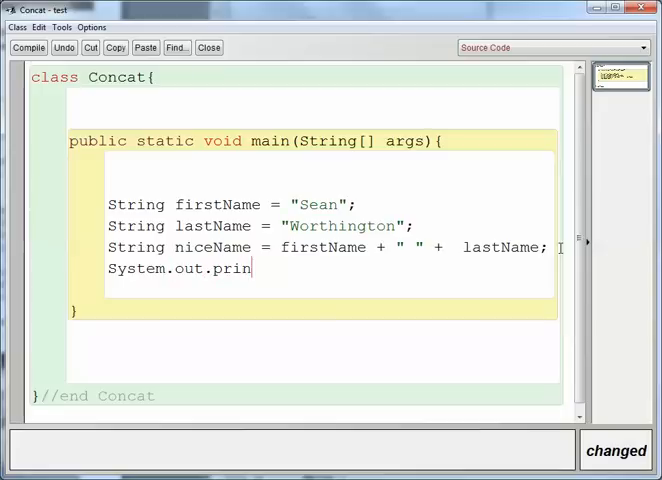
text(tln())
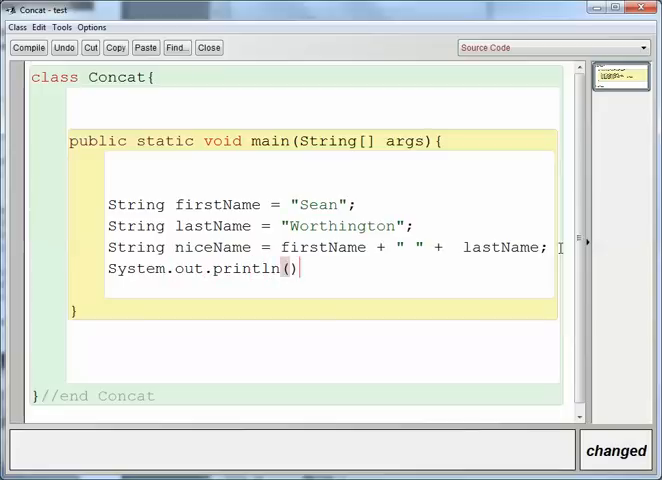
text(;)
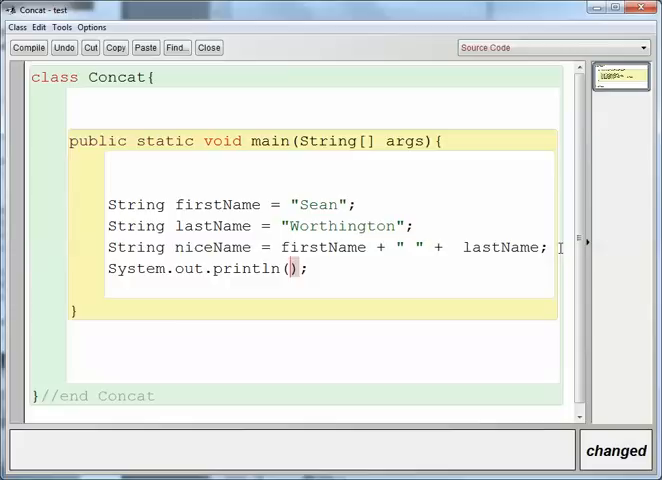
text(niceNa)
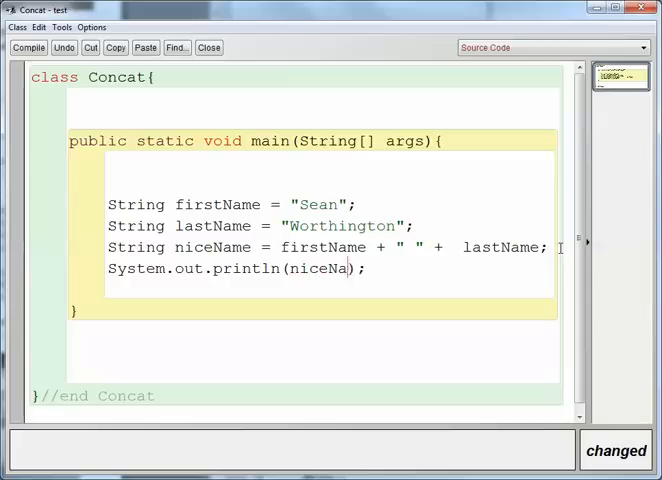
text(me)
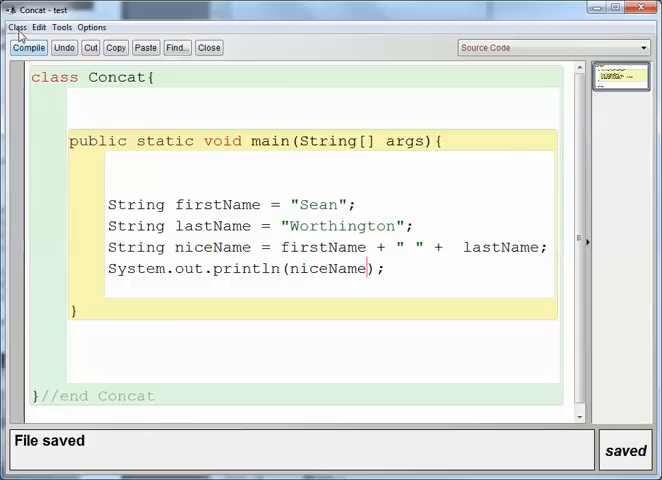
click(28, 47)
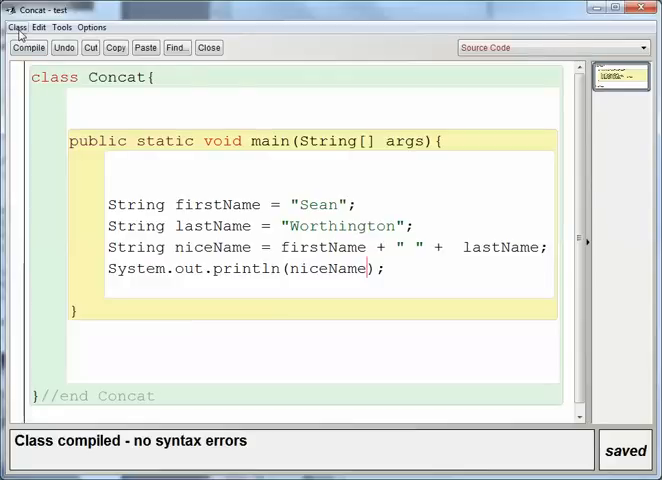